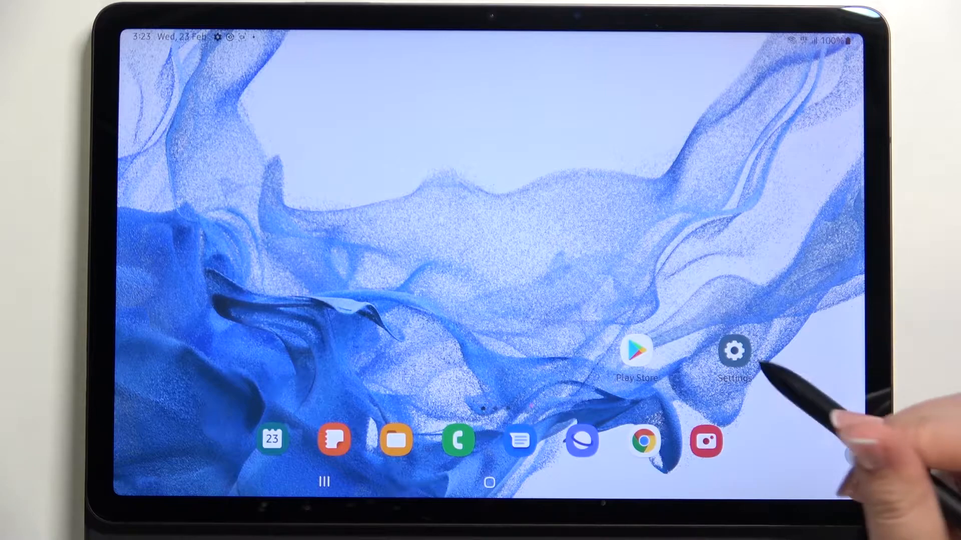
# Step: Launch Settings from the home screen and go to the Display page
pyautogui.click(734, 352)
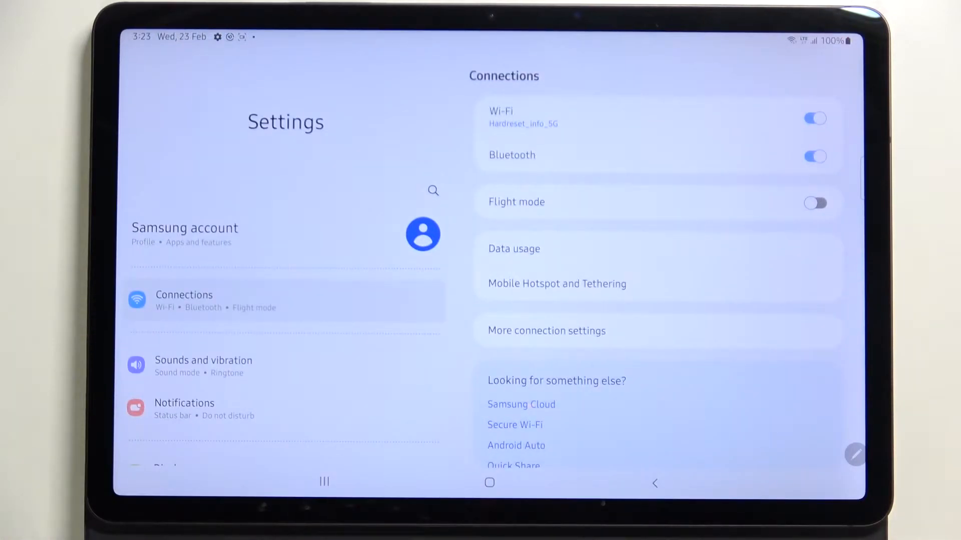
pyautogui.scroll(3)
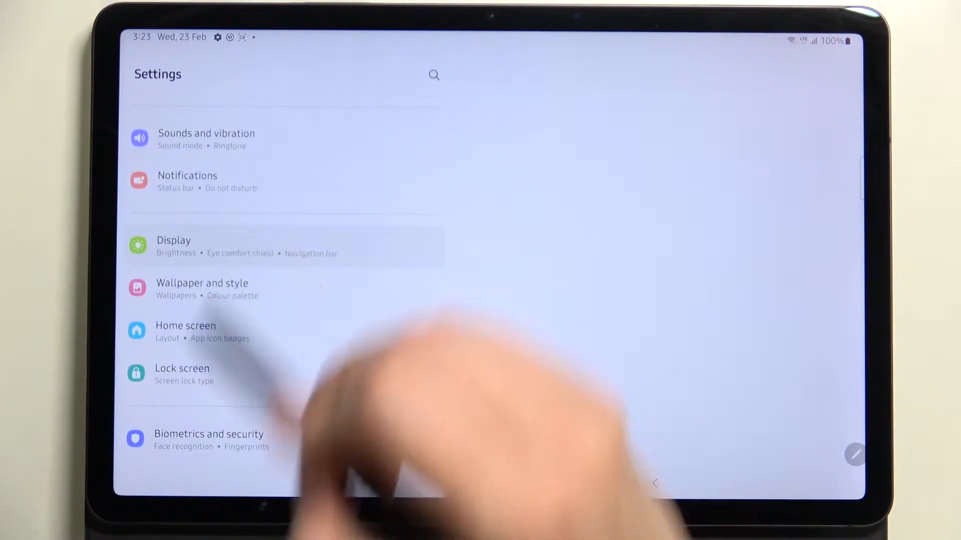
pyautogui.click(174, 245)
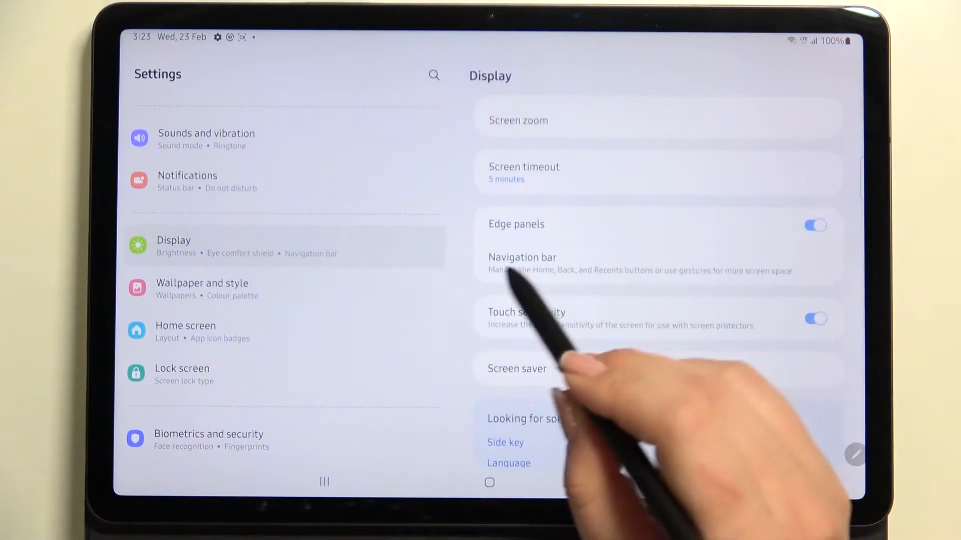
# Step: Open the Navigation bar settings, currently set to Buttons
pyautogui.click(522, 258)
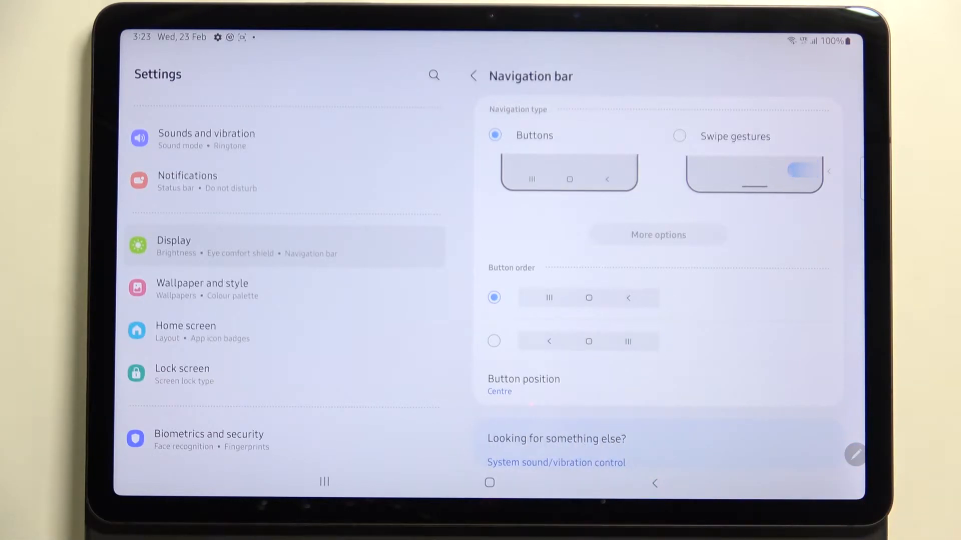
# Step: Keep the recents-home-back button order and set the button position to Right
pyautogui.click(493, 341)
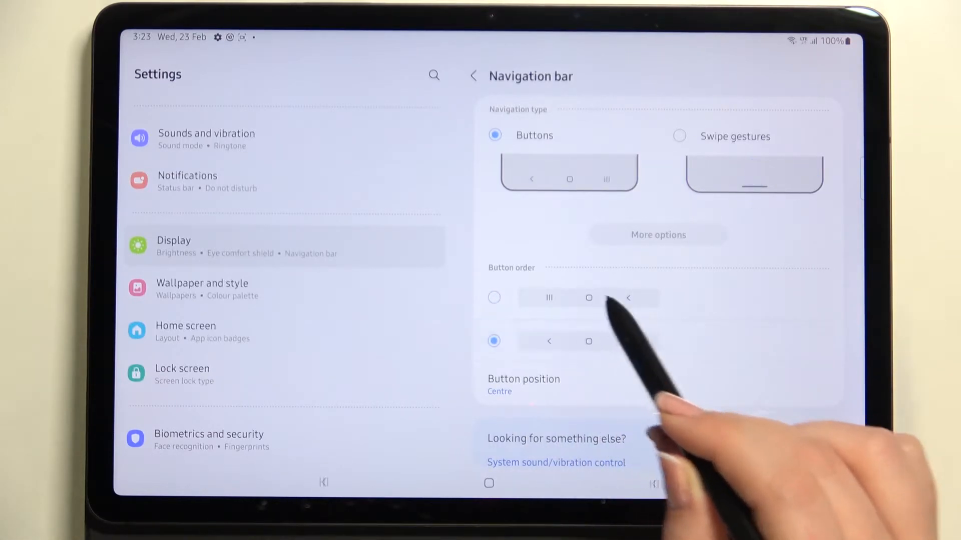
pyautogui.click(494, 297)
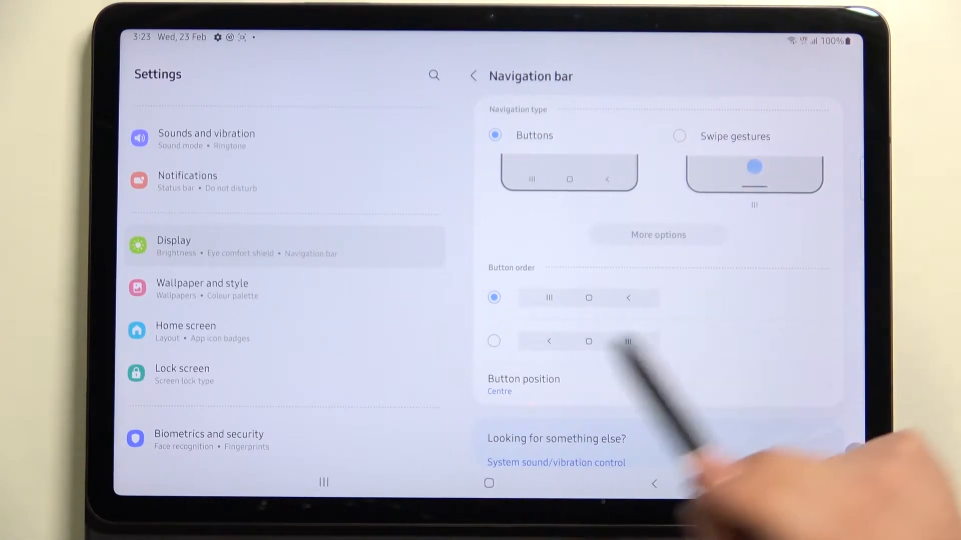
pyautogui.click(523, 391)
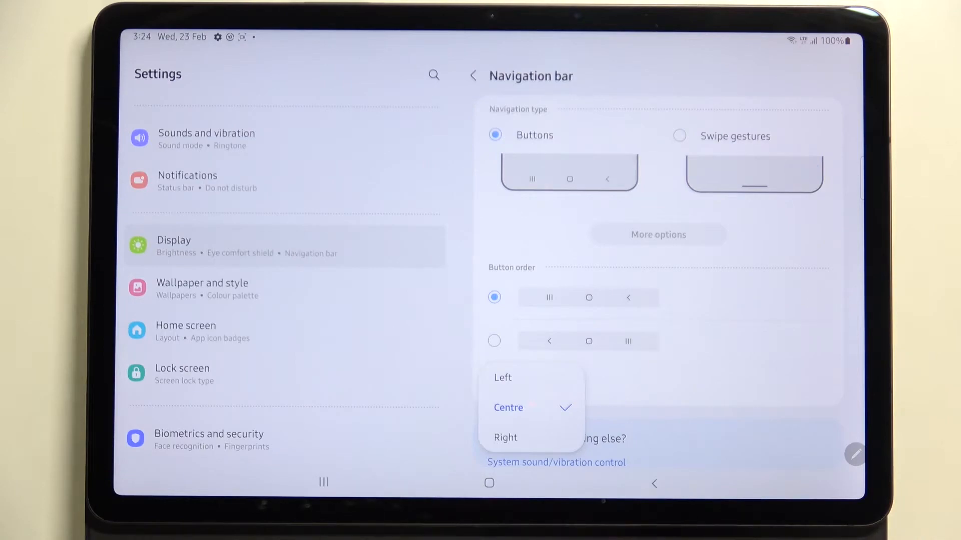
pyautogui.click(502, 377)
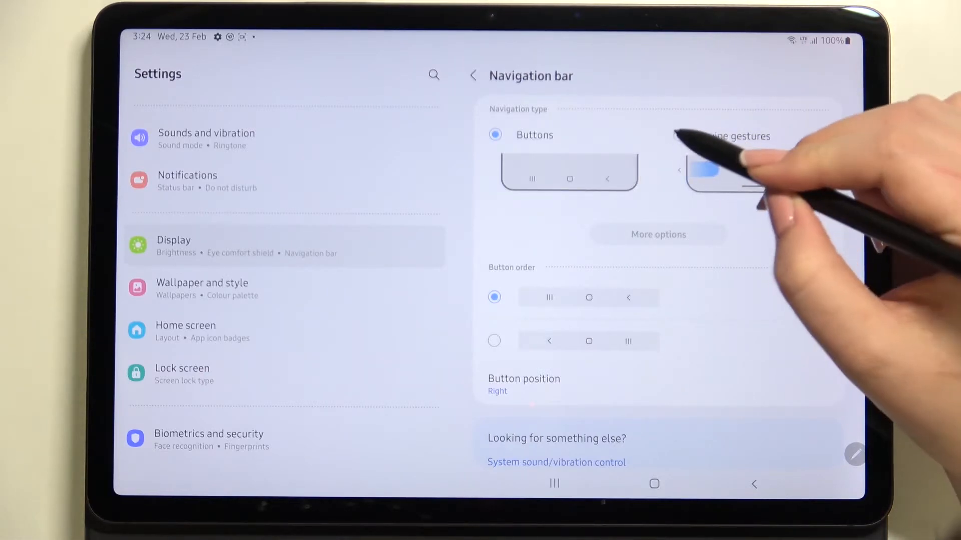
# Step: Select Swipe gestures as the navigation type
pyautogui.click(679, 136)
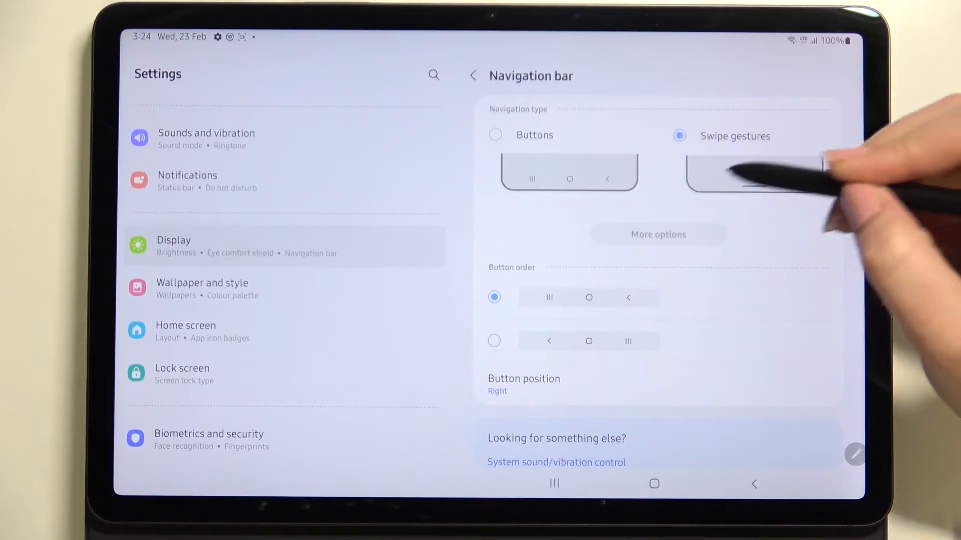
pyautogui.click(678, 136)
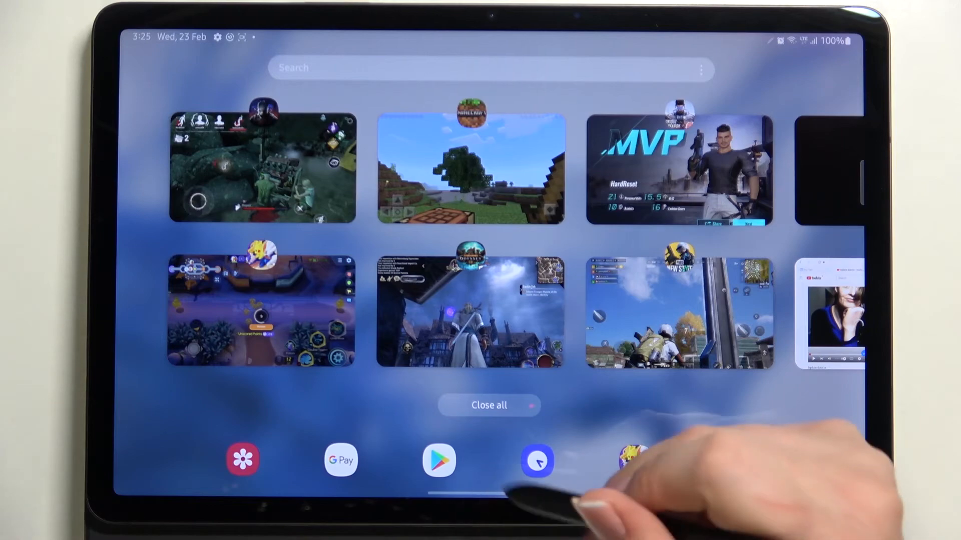
# Step: Close the recent apps overview to return to the home screen
pyautogui.click(488, 404)
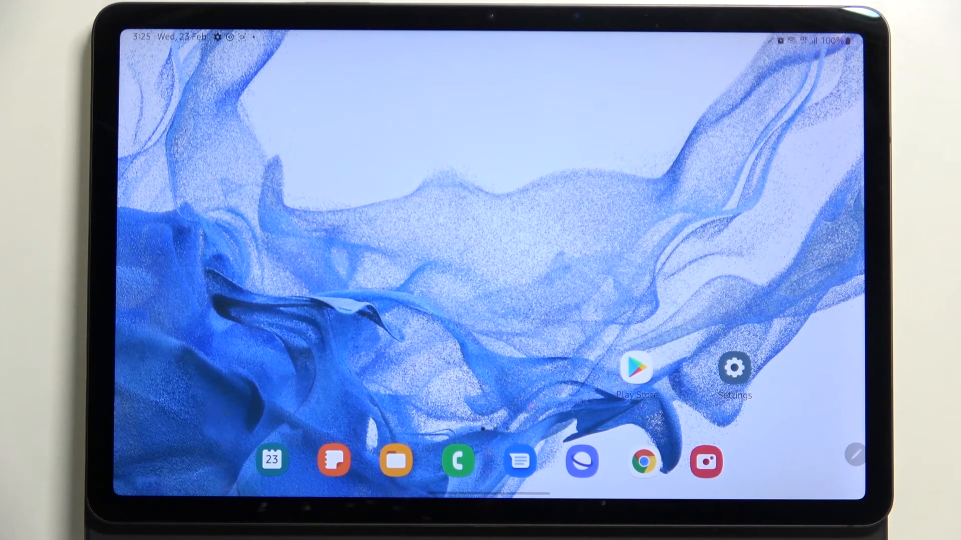